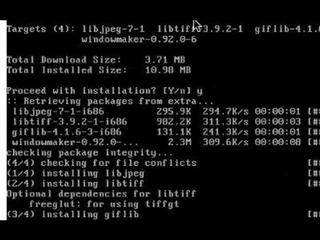
pyautogui.scroll(-3)
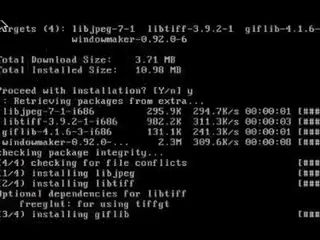
pyautogui.scroll(-3)
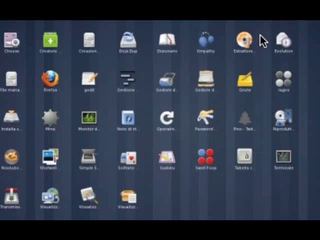
pyautogui.moveTo(258, 30)
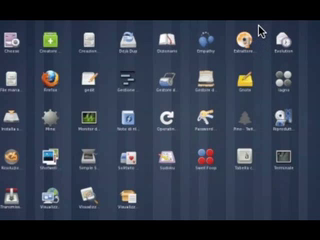